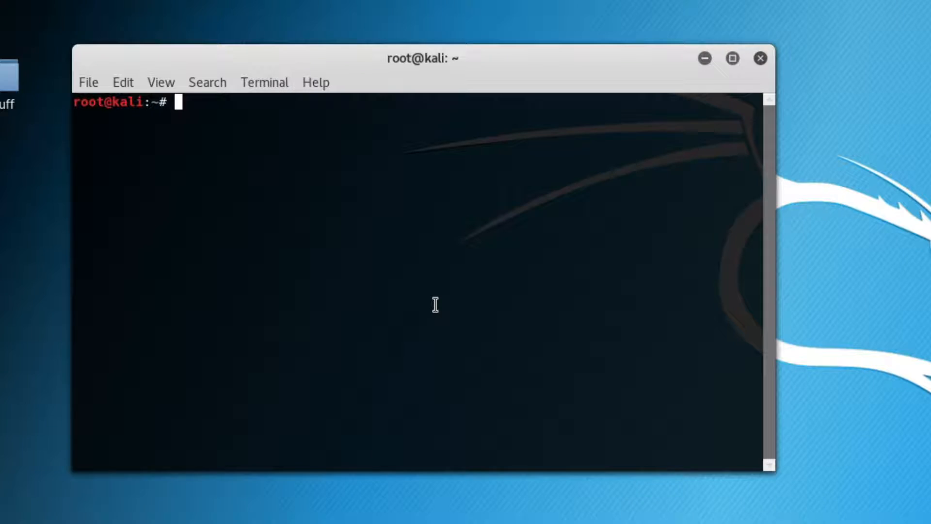
Step: Enter the Nikto scan command against host 192.168.83.129 on port 80
{"action": "type", "text": "nikto -host 192.168.83.129 -port 80"}
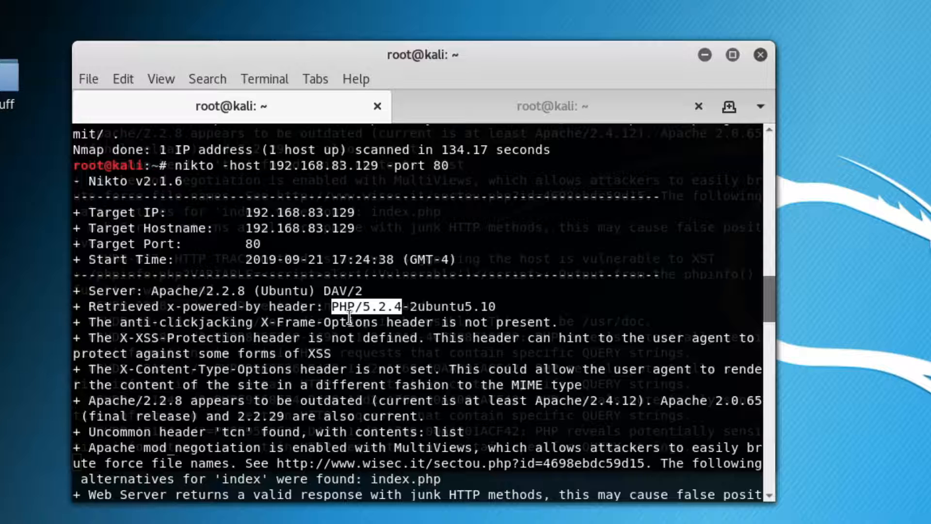
Step: Review the phpinfo and phpMyAdmin findings, then stop the Nikto scan with Ctrl+C
{"action": "scroll", "scroll_direction": "down", "scroll_amount": 3}
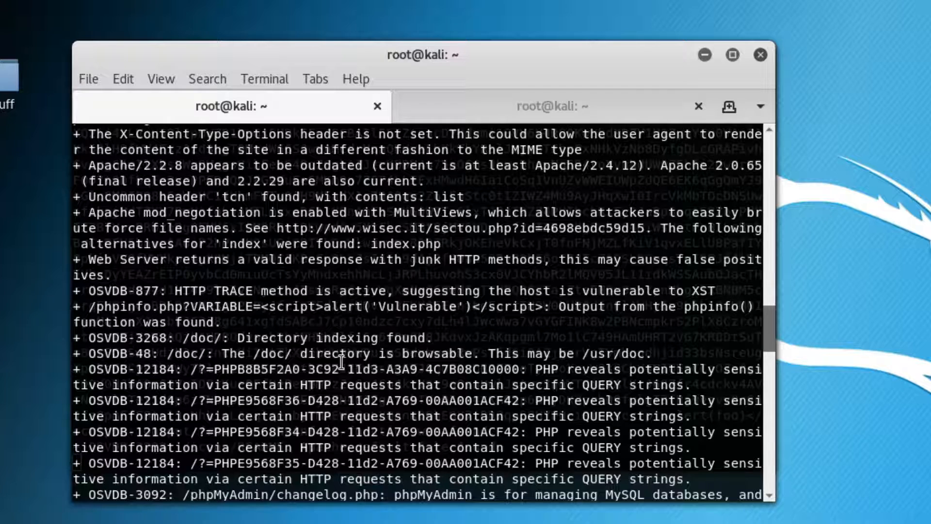
{"action": "mouse_move", "coordinate": [186, 338]}
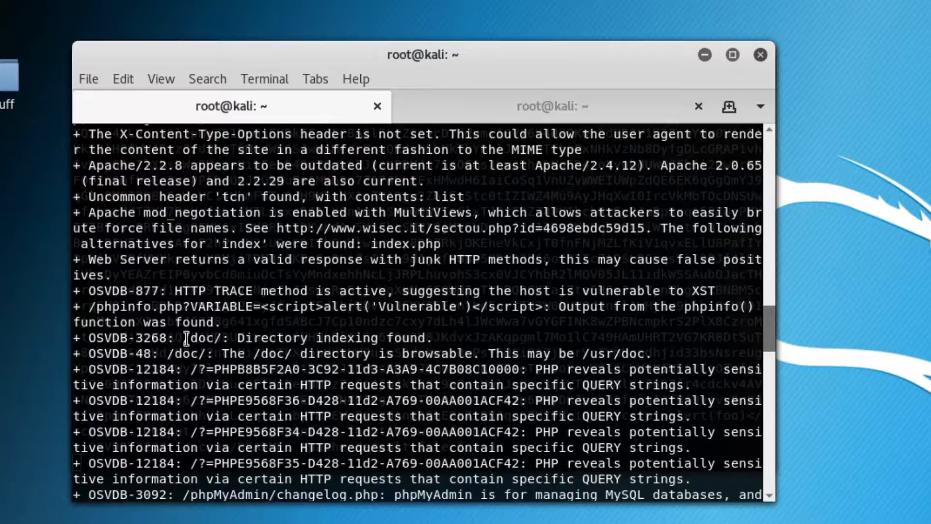
{"action": "scroll", "scroll_direction": "down", "scroll_amount": 3}
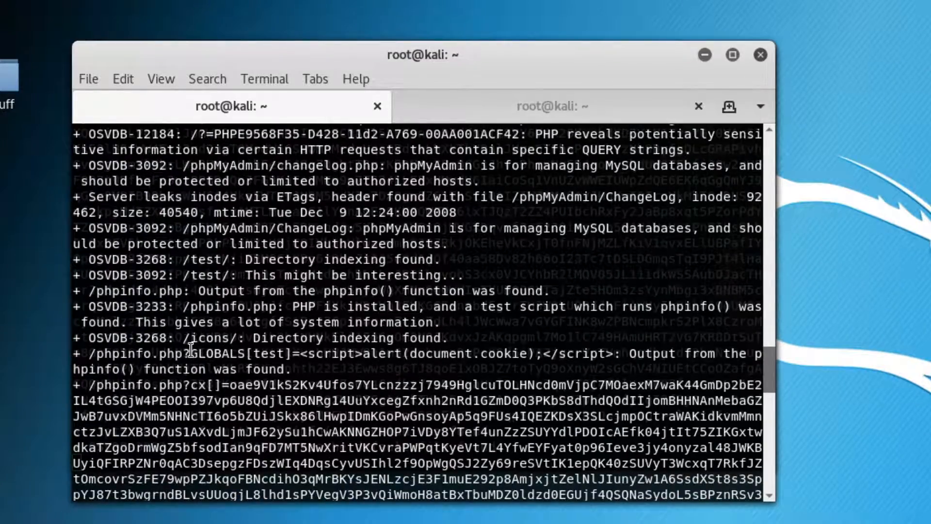
{"action": "scroll", "scroll_direction": "down", "scroll_amount": 3}
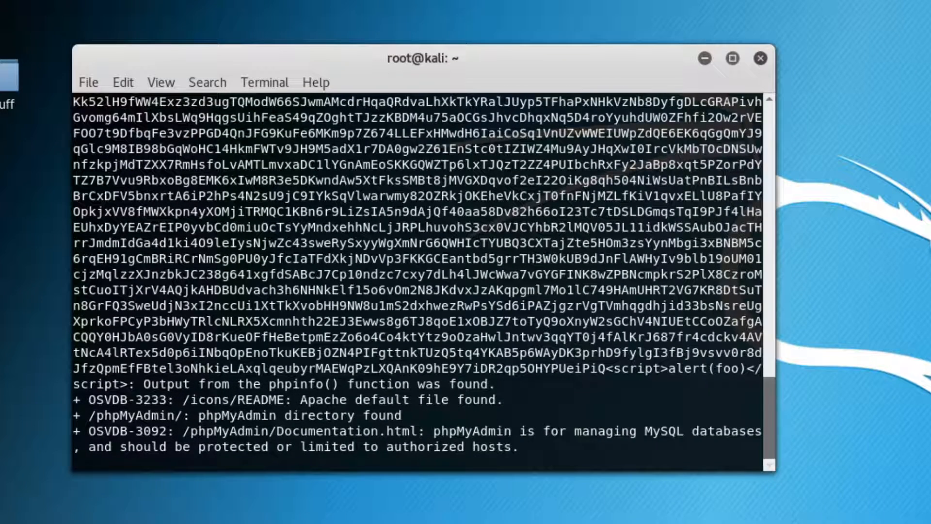
{"action": "key", "text": "ctrl+c"}
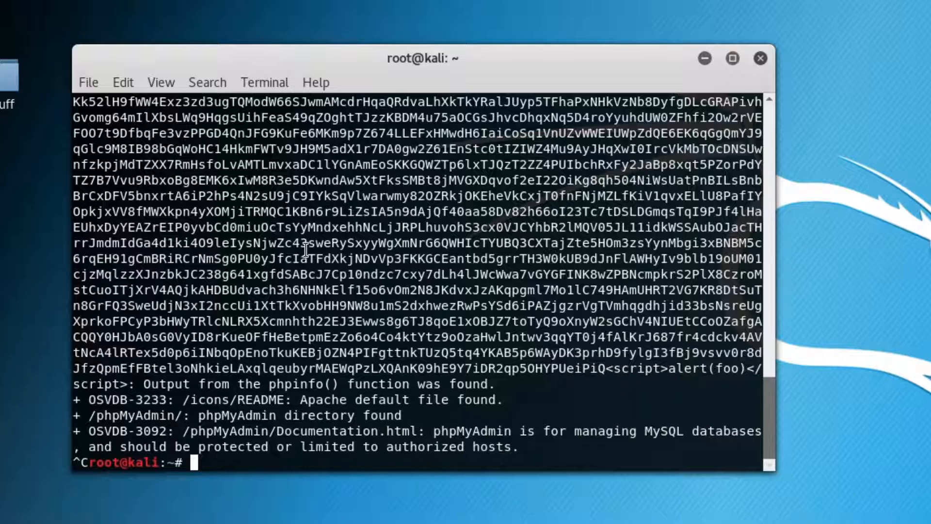
{"action": "type", "text": "dirb"}
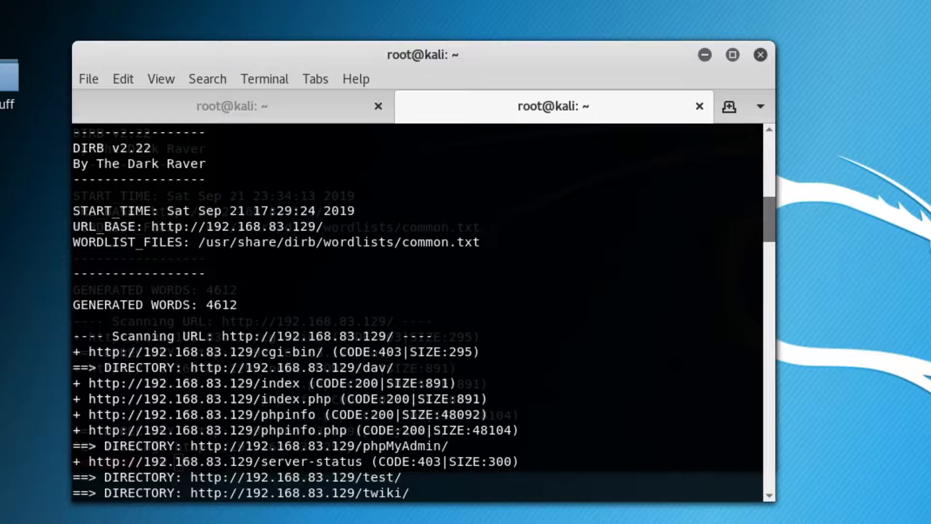
Step: Scroll the dirb output listing cgi-bin, dav, phpinfo.php, phpMyAdmin, server-status, test and twiki
{"action": "scroll", "scroll_direction": "down", "scroll_amount": 3}
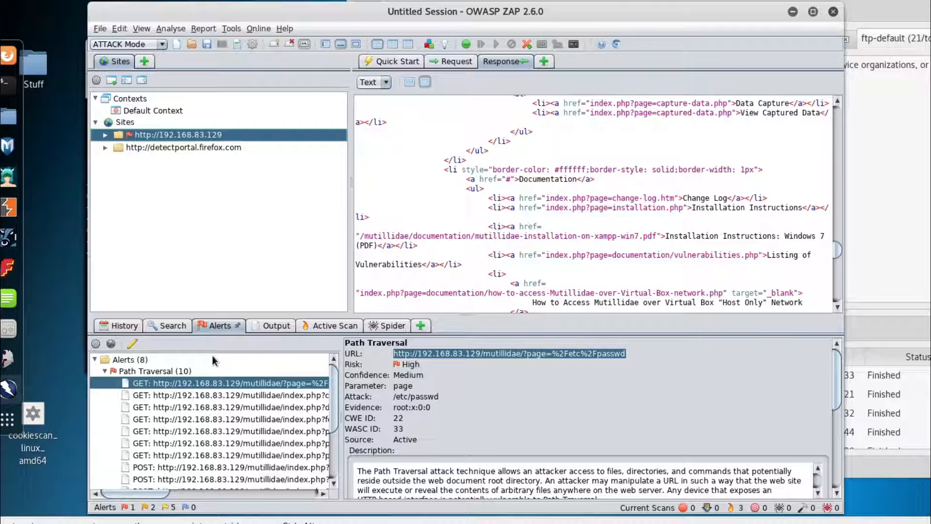
Step: View the GET mutillidae/?page=%2Fetc%2Fpasswd request behind the Path Traversal alert
{"action": "left_click", "coordinate": [456, 61]}
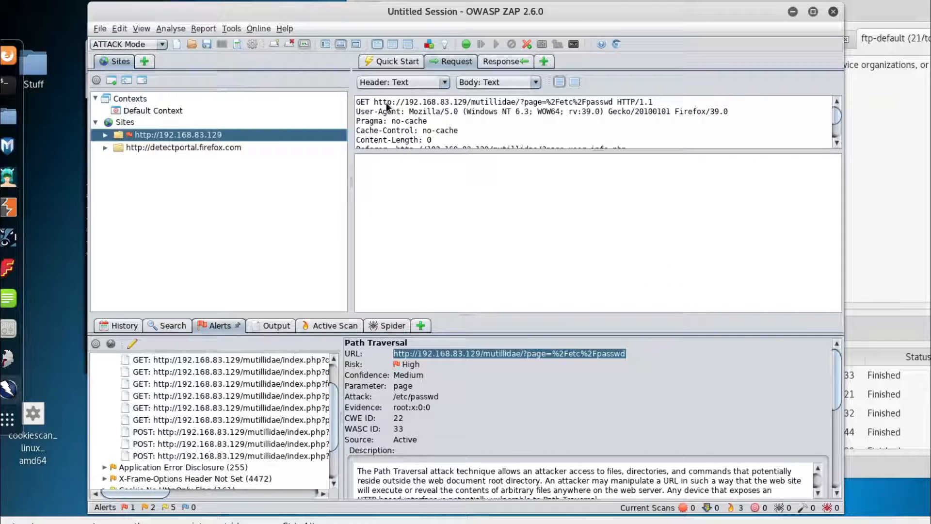